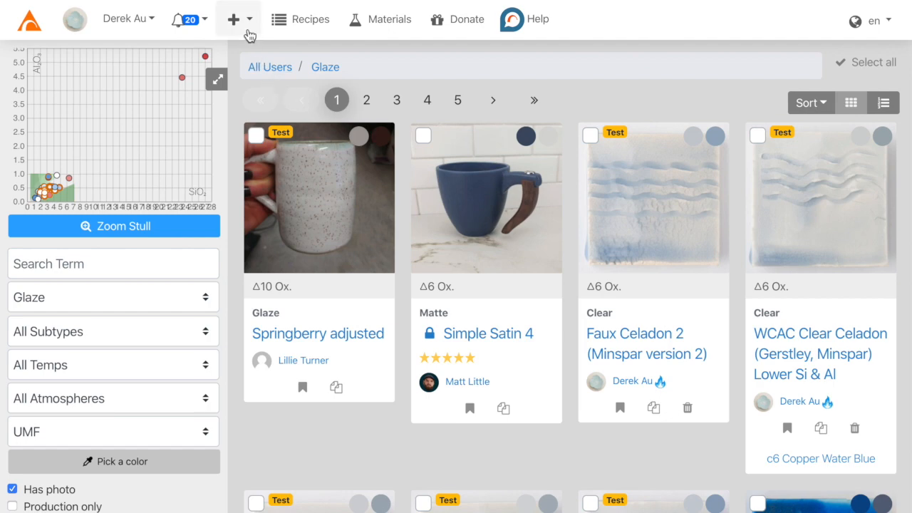
# Start a new recipe from the + menu and reveal the recipe import box.
pyautogui.click(239, 19)
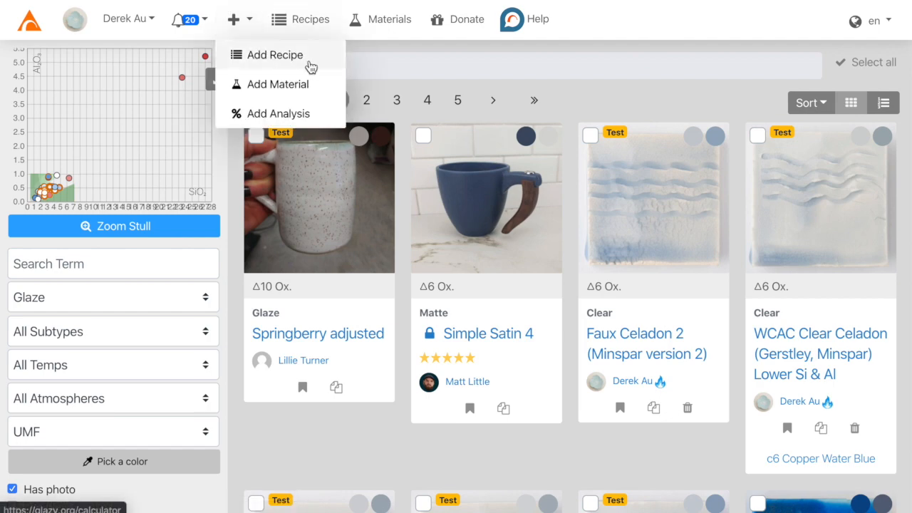
pyautogui.click(274, 54)
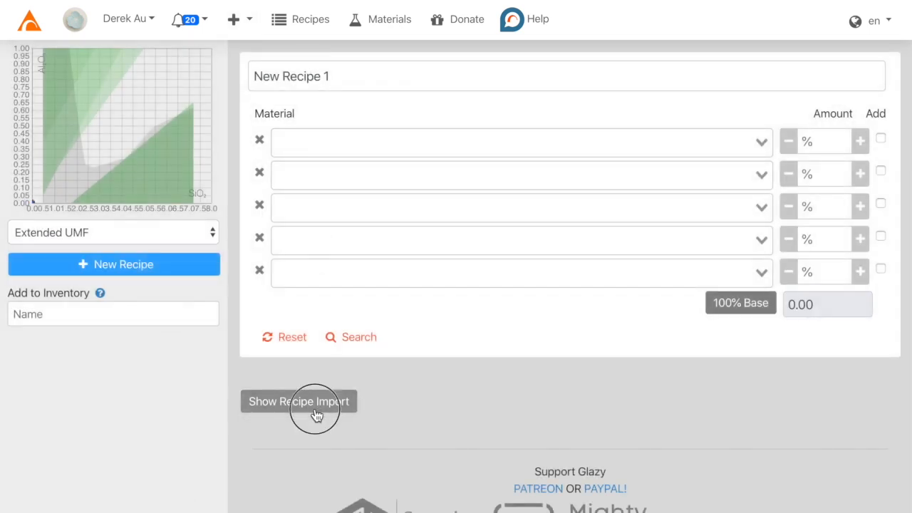
pyautogui.click(298, 401)
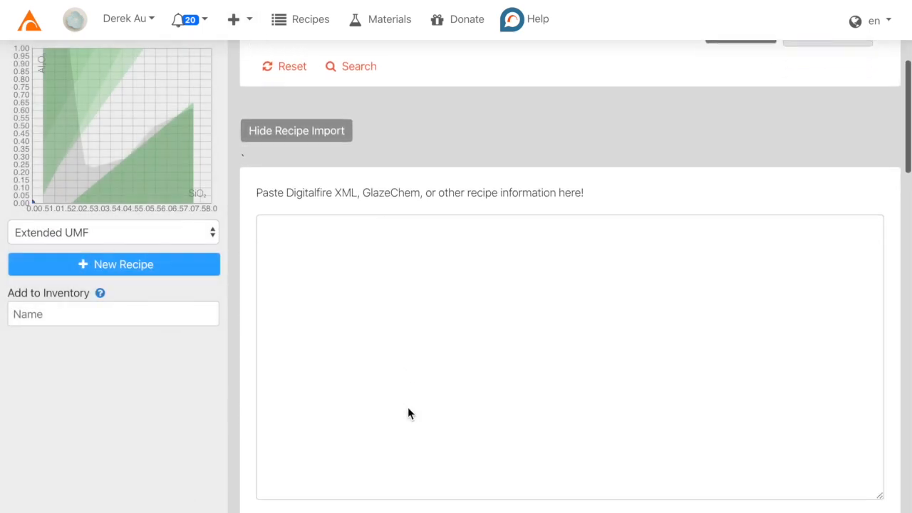
# Scroll the Flickr photo page and select the Smooth and Stony ingredient lines in its description.
pyautogui.scroll(-3)
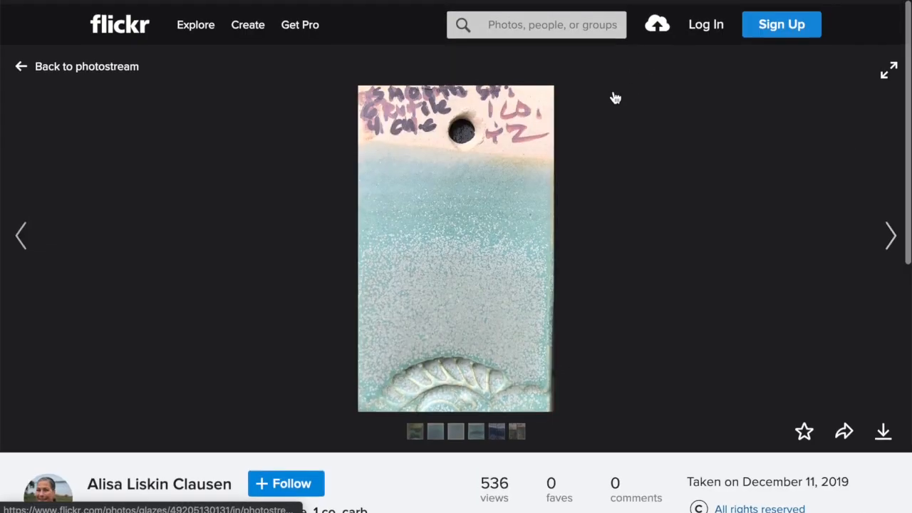
pyautogui.scroll(-3)
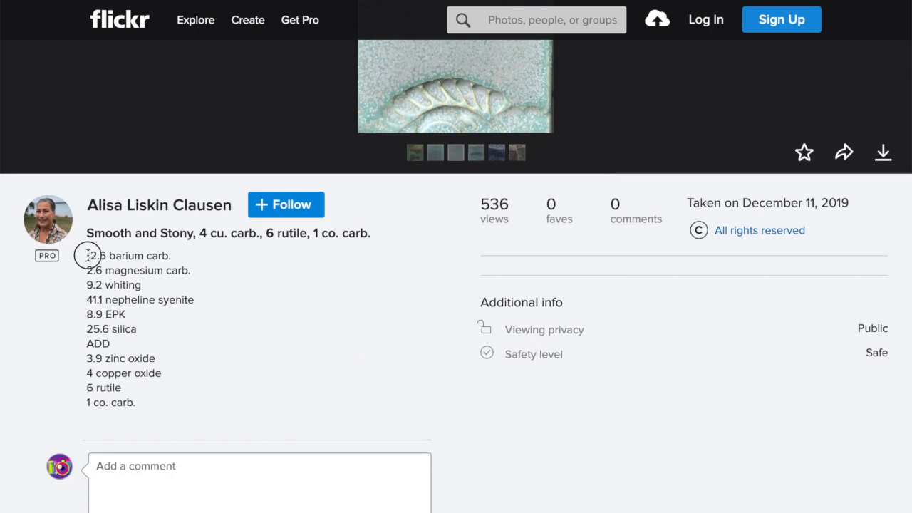
pyautogui.moveTo(87, 255); pyautogui.dragTo(135, 402)
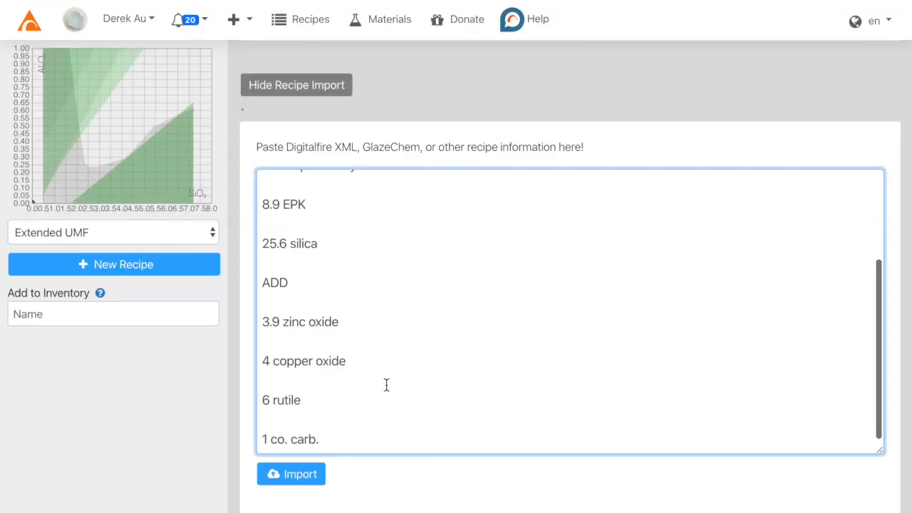
# Import the pasted Smooth and Stony recipe and name it 'Alisa'.
pyautogui.click(291, 473)
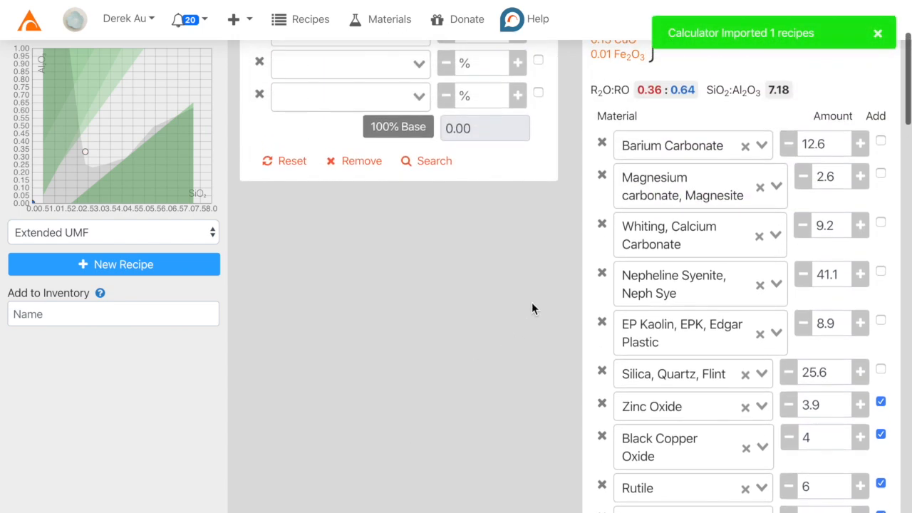
pyautogui.scroll(-3)
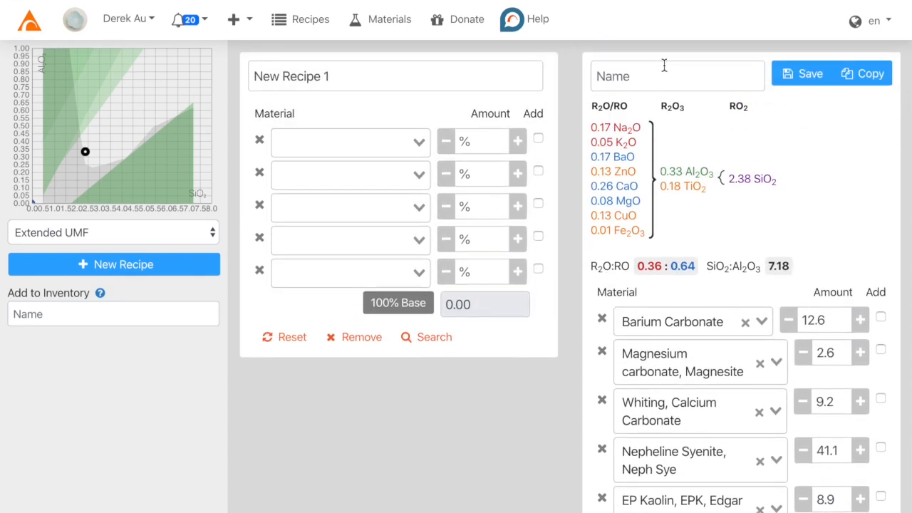
pyautogui.write('Alisa Clausen')
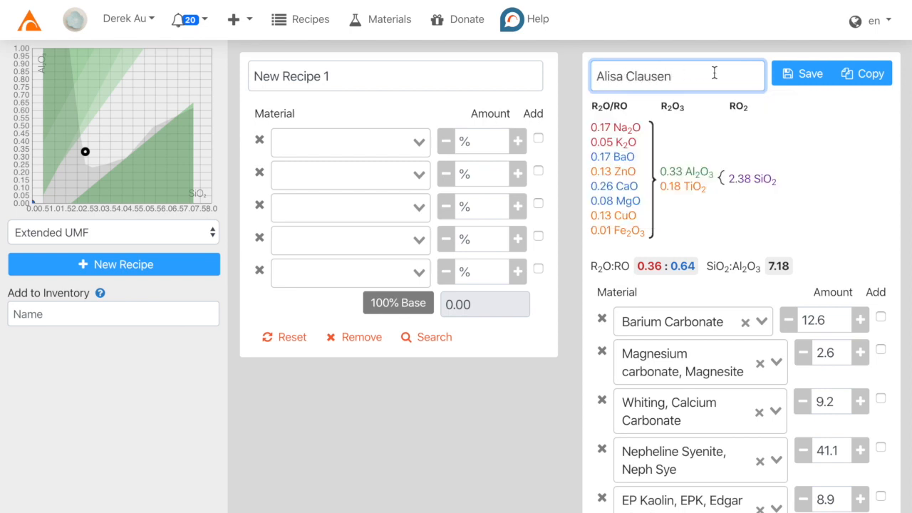
pyautogui.click(801, 72)
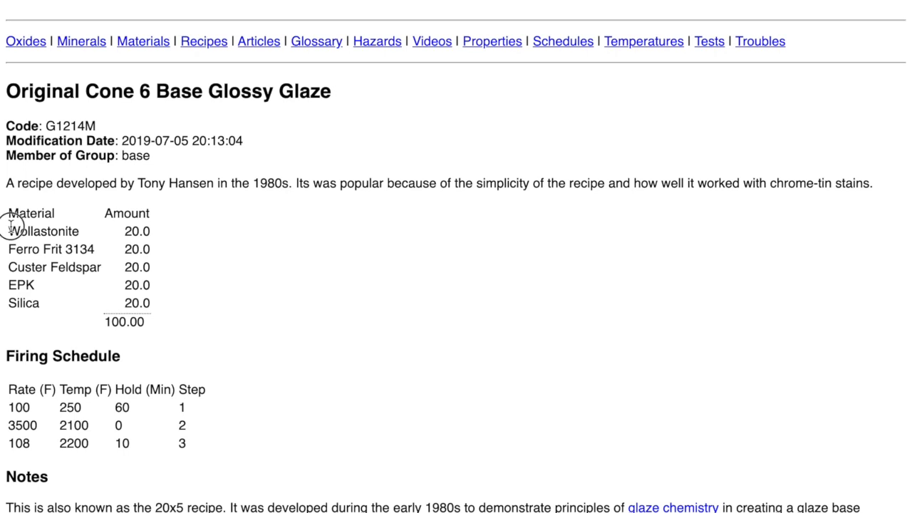
# Select the Material/Amount rows of Digitalfire's Original Cone 6 Base Glossy Glaze.
pyautogui.moveTo(8, 228); pyautogui.dragTo(150, 303)
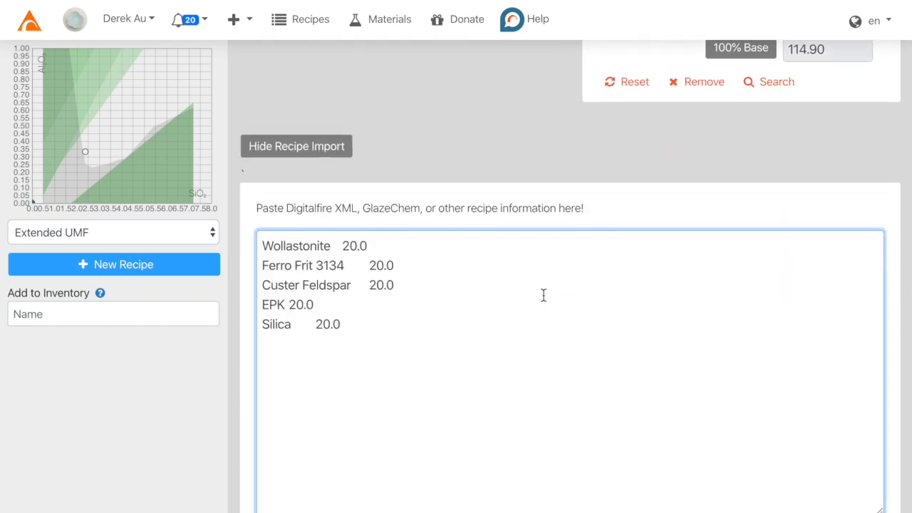
# Import the pasted five-material list, name the recipe '5x20', and save it.
pyautogui.scroll(-3)
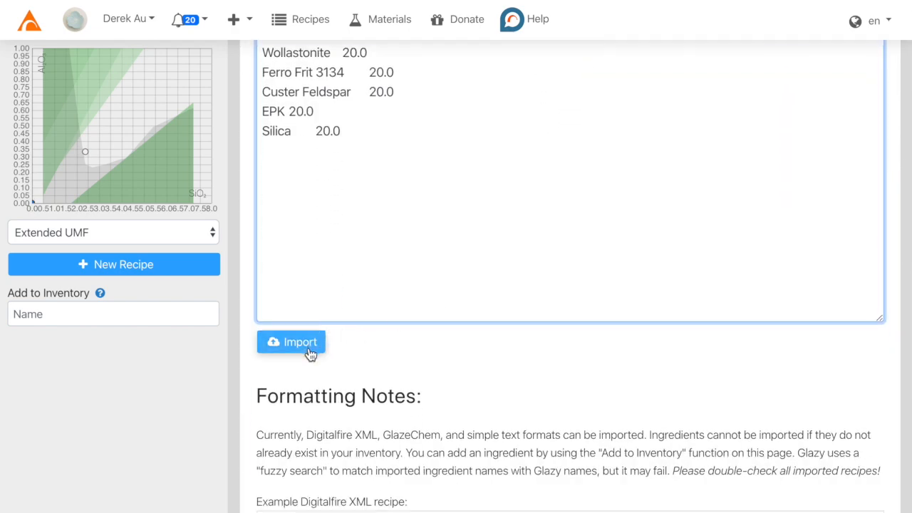
pyautogui.click(290, 342)
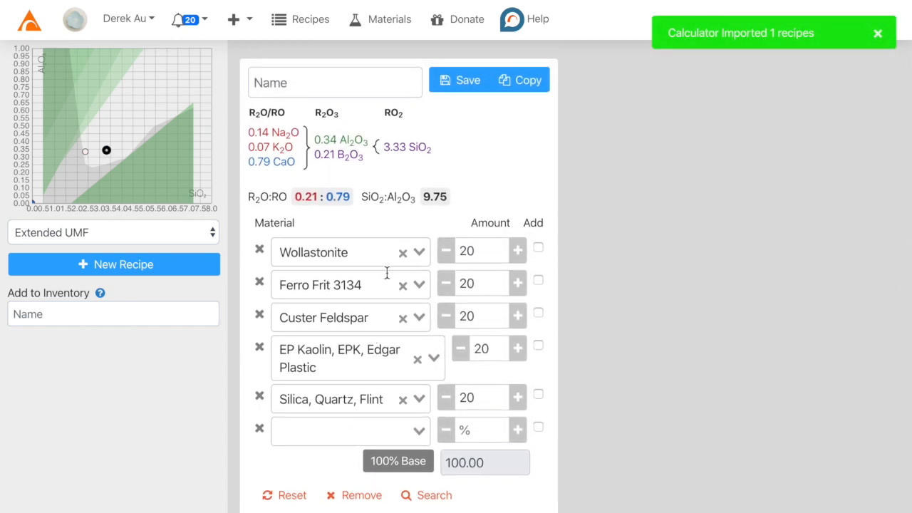
pyautogui.write('5')
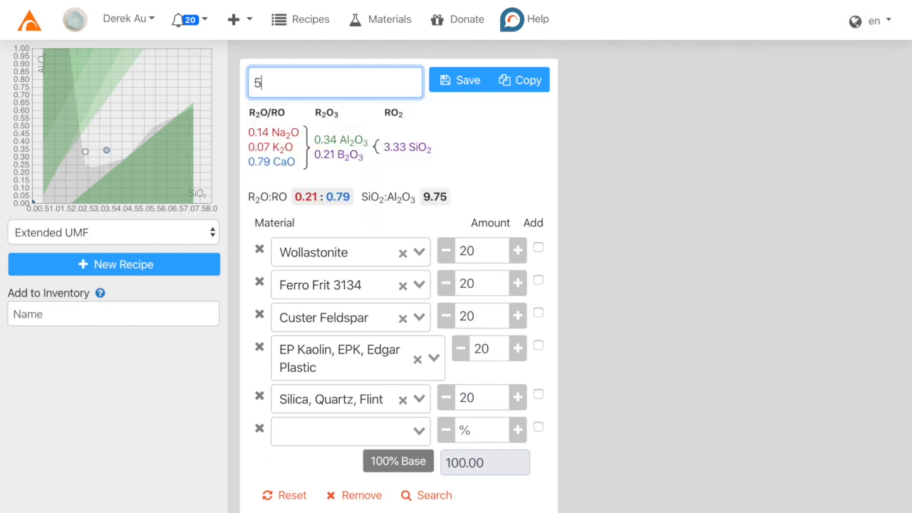
pyautogui.write('x20')
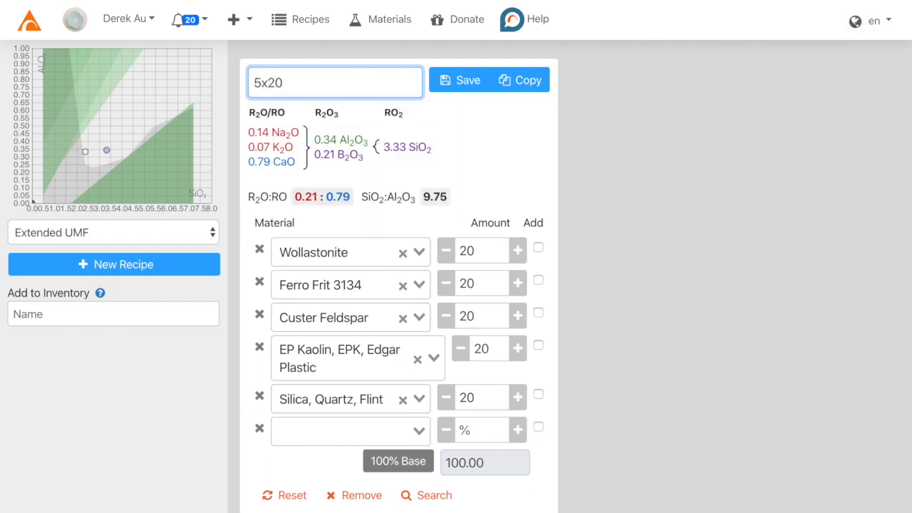
pyautogui.click(458, 79)
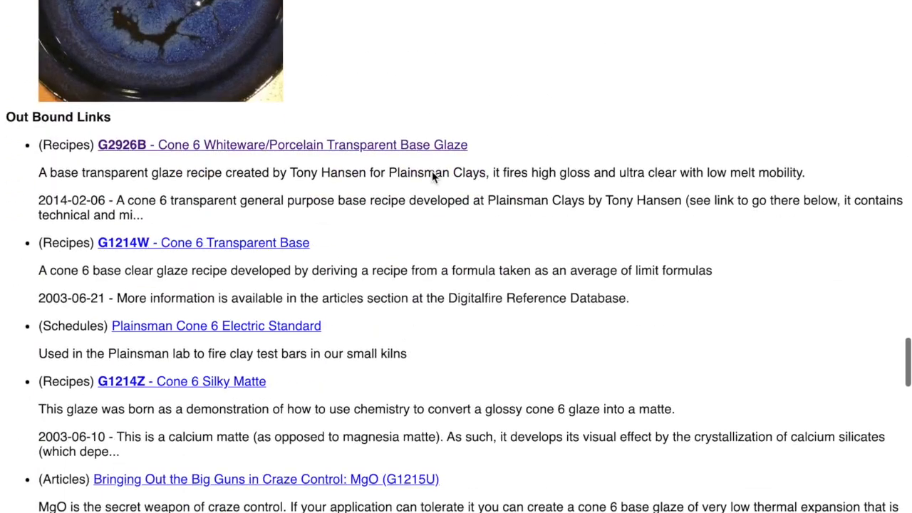
# Scroll the Digitalfire glaze page down to its outbound links to related cone 6 recipes.
pyautogui.scroll(-3)
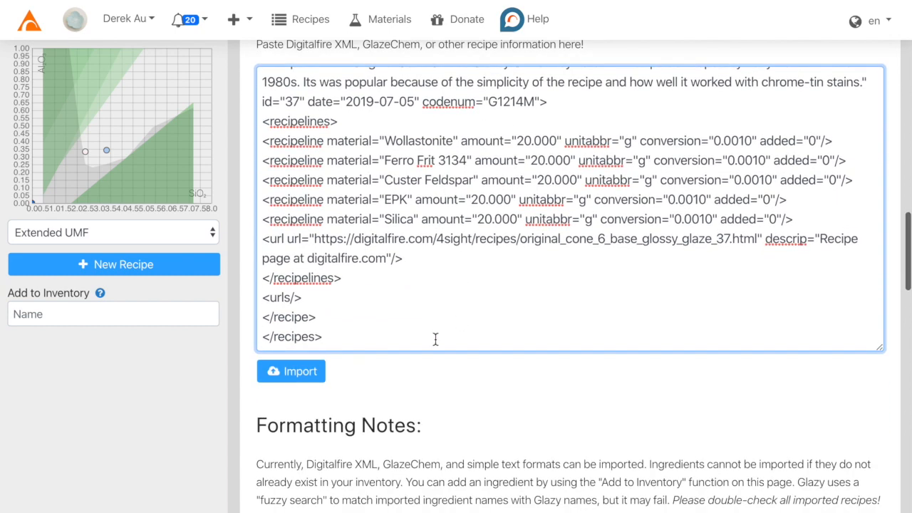
# Import the pasted Digitalfire XML and save it as Original Cone 6 Base Glossy Glaze.
pyautogui.click(290, 371)
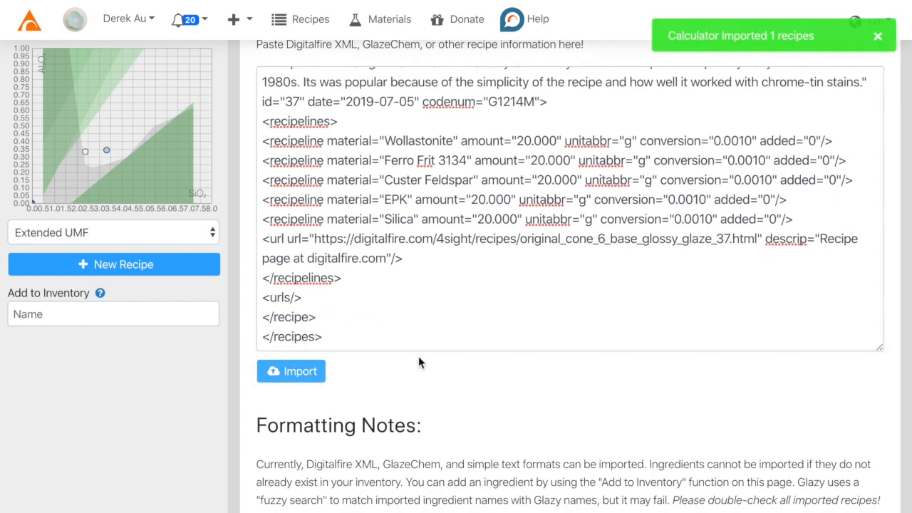
pyautogui.click(290, 370)
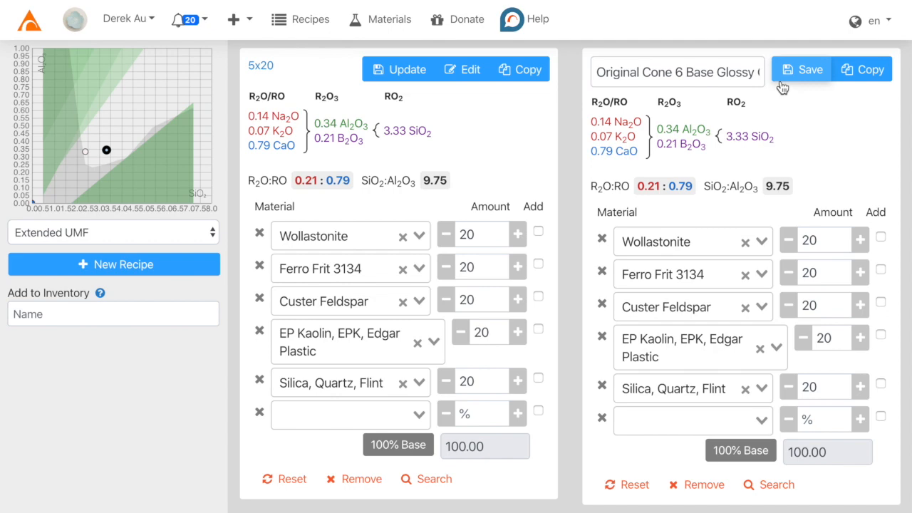
pyautogui.click(801, 69)
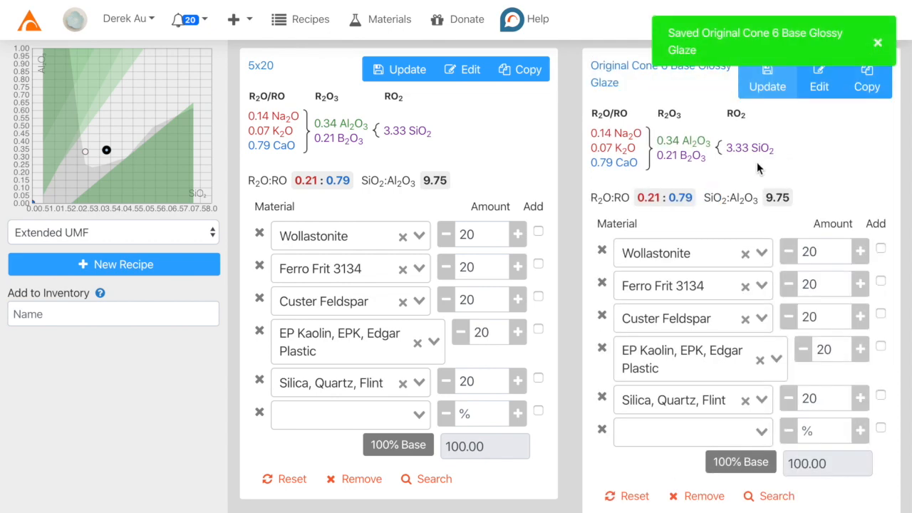